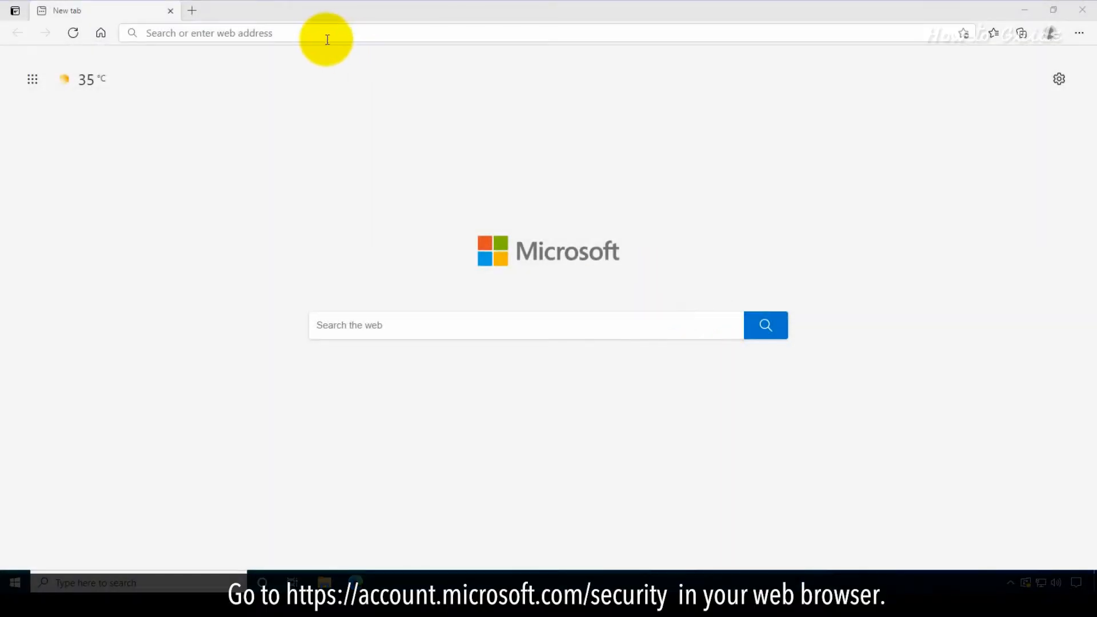
{"action": "type", "text": "https://account.microsoft.com/security"}
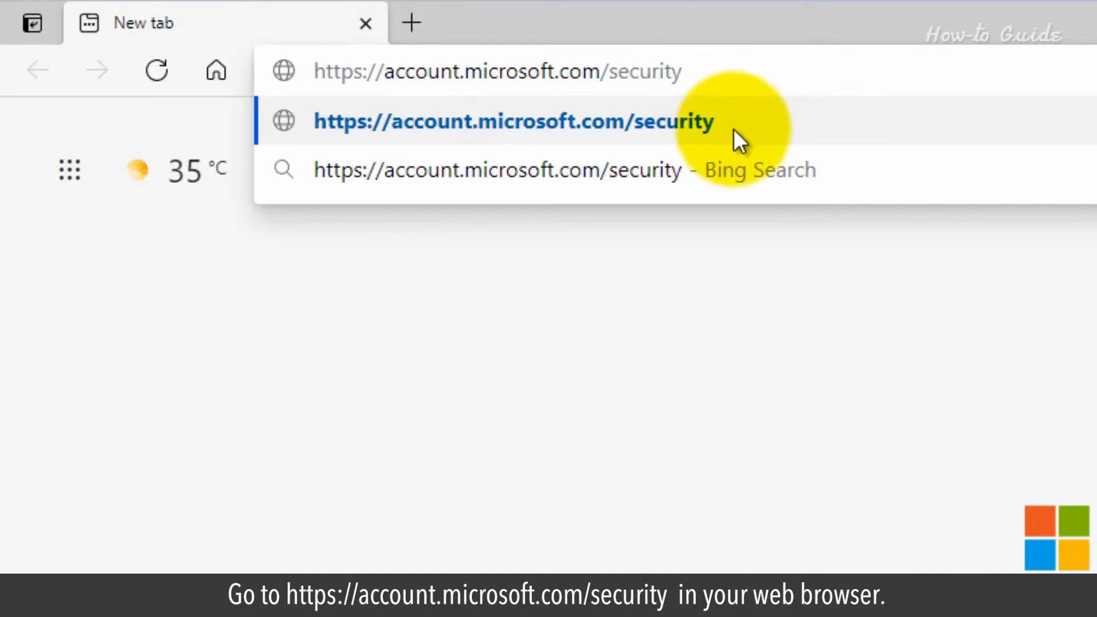
{"action": "left_click", "coordinate": [511, 120]}
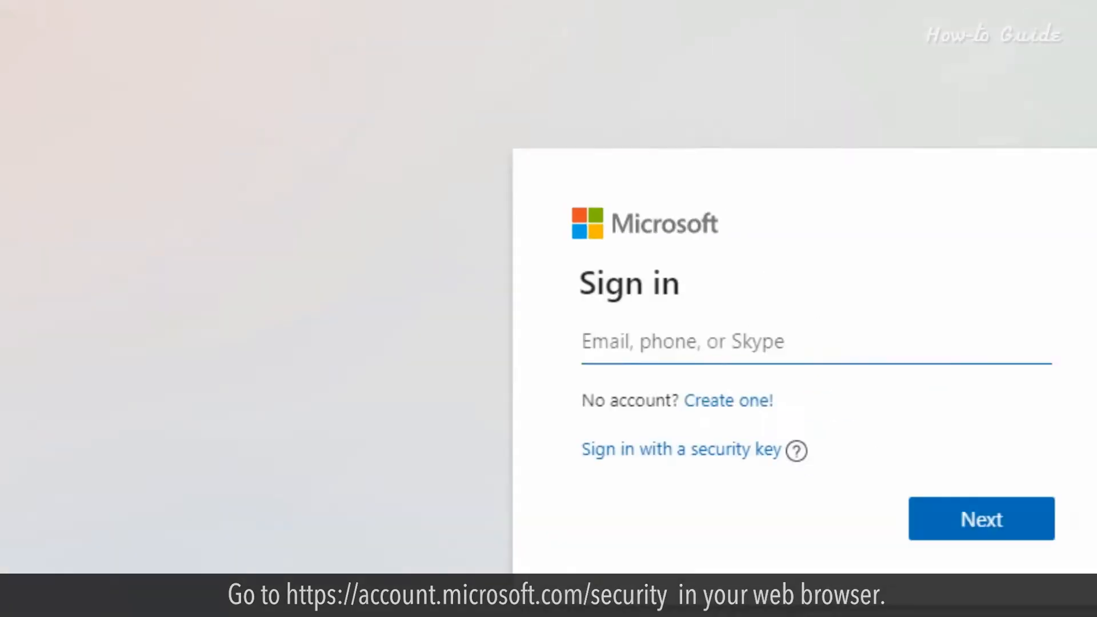
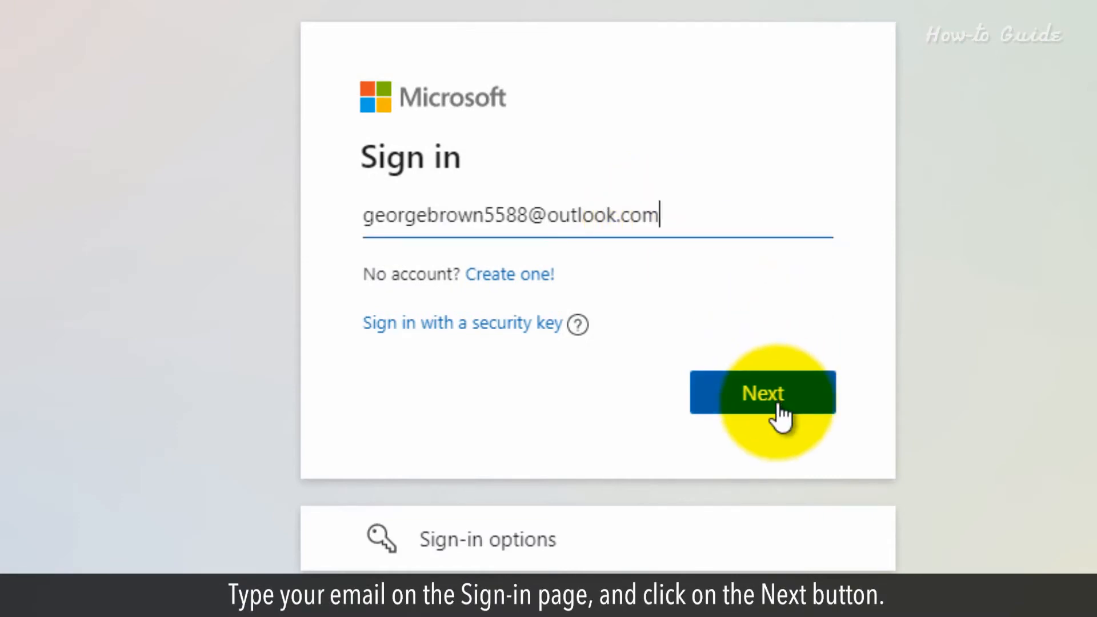
{"action": "left_click", "coordinate": [762, 392]}
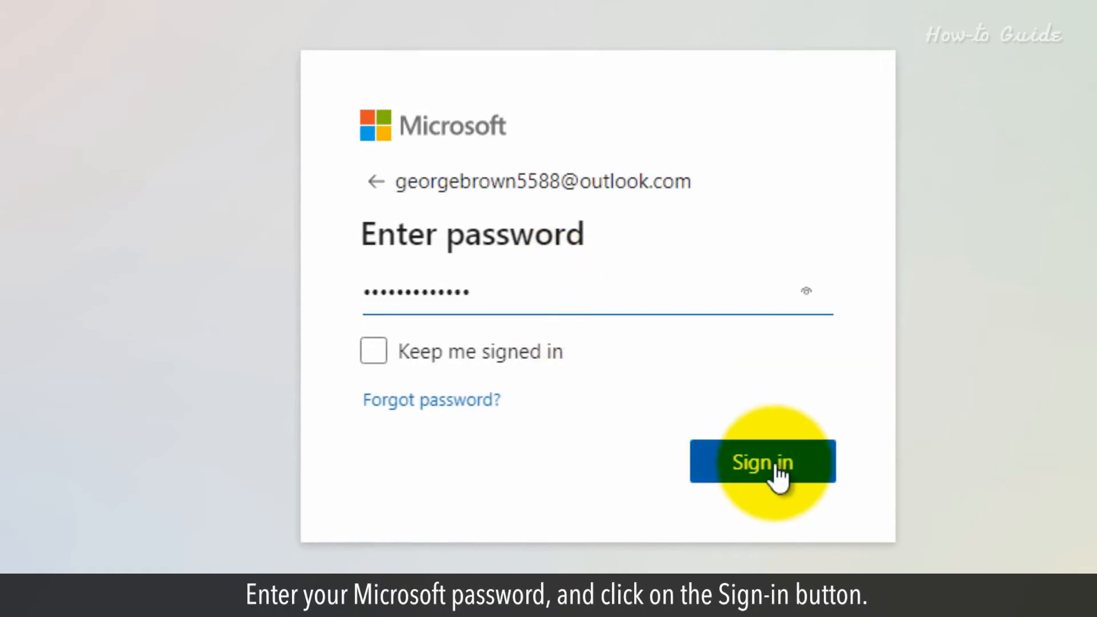
{"action": "left_click", "coordinate": [762, 462]}
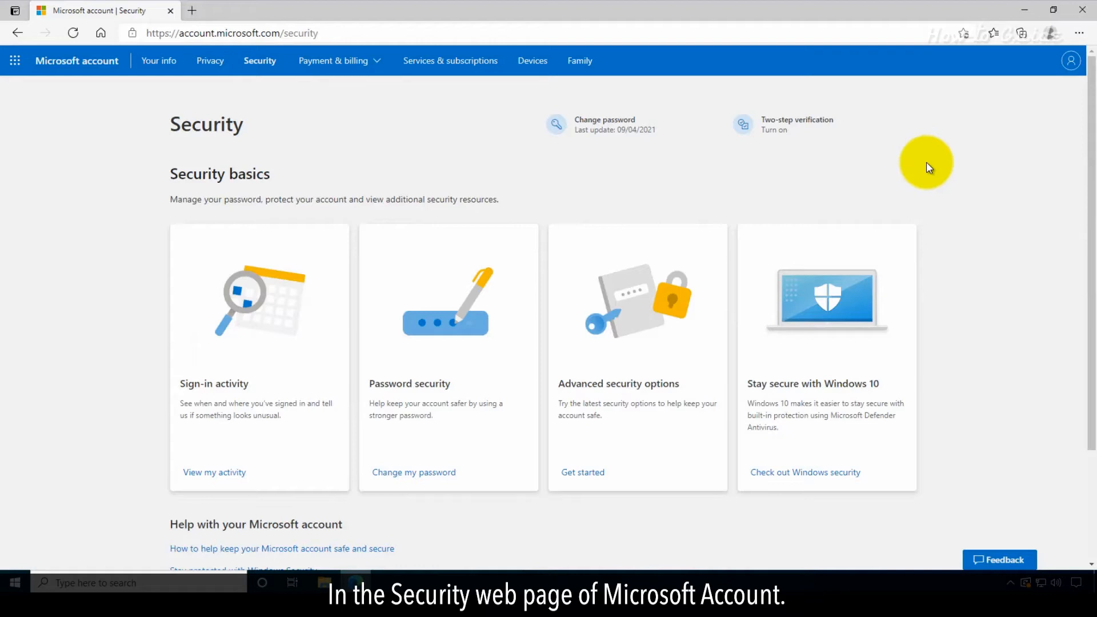
{"action": "mouse_move", "coordinate": [504, 266]}
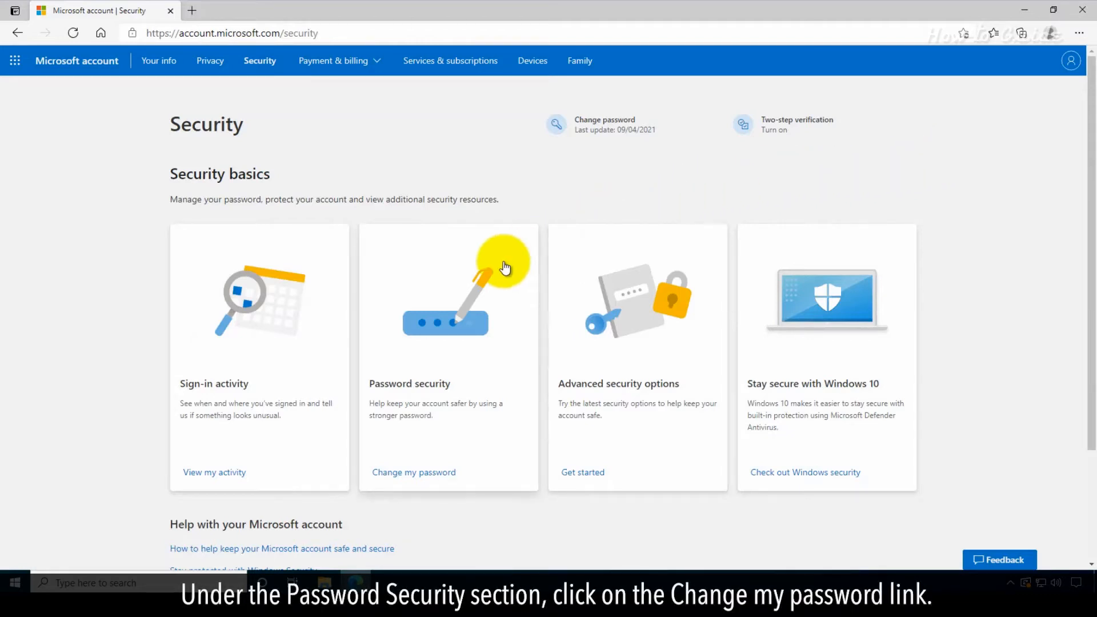
Step: Choose 'Change my password' under Password security, prompting identity verification
{"action": "scroll", "scroll_direction": "down", "scroll_amount": 3}
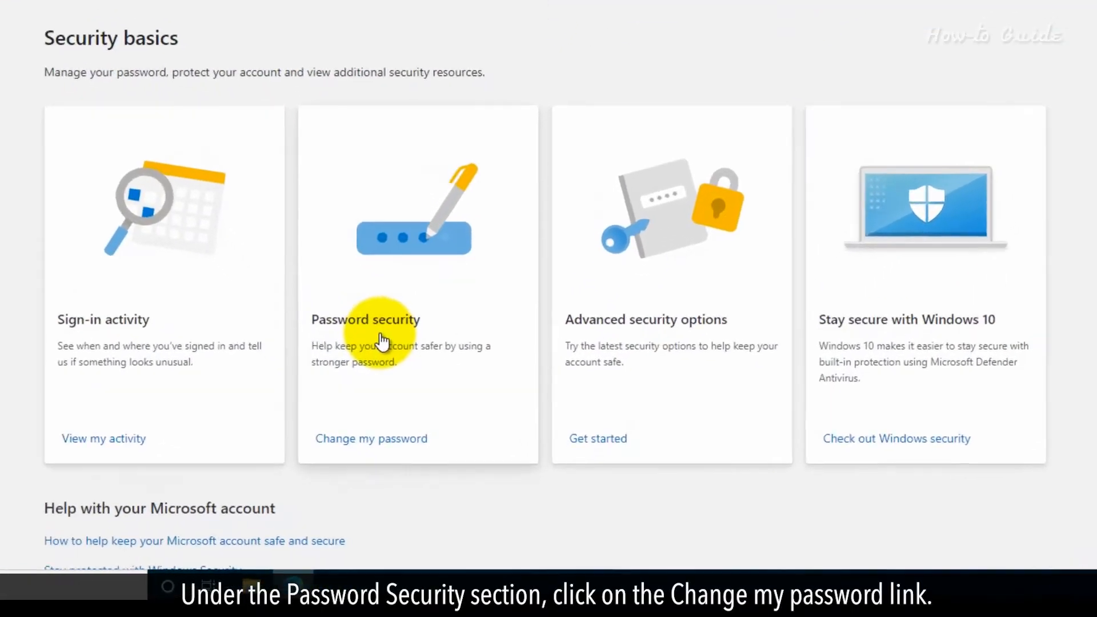
{"action": "scroll", "scroll_direction": "up", "scroll_amount": 3}
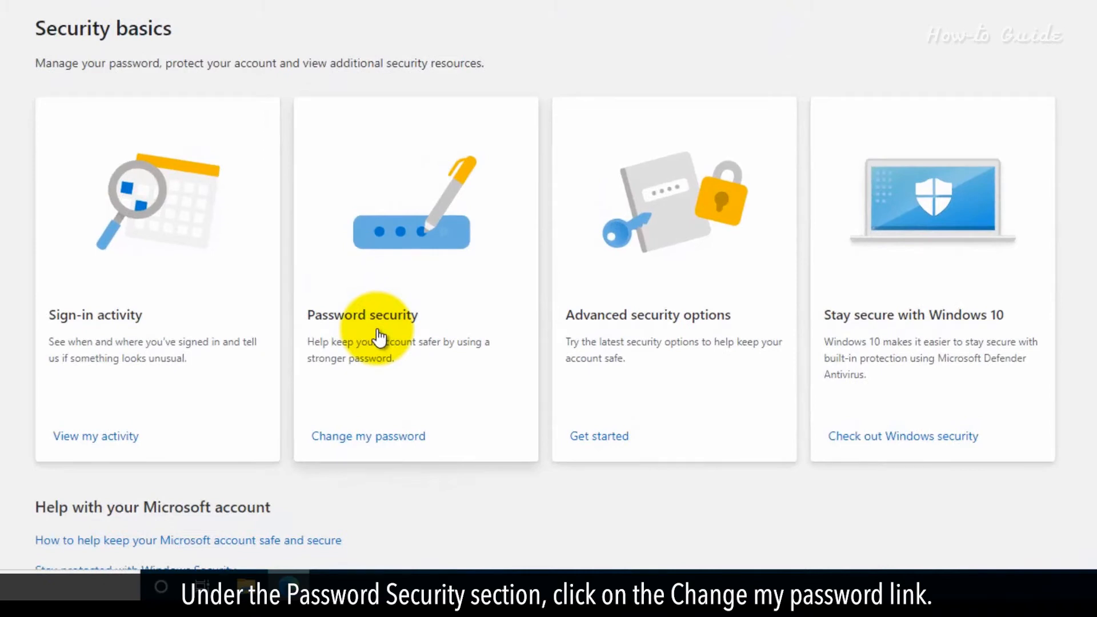
{"action": "left_click", "coordinate": [366, 435]}
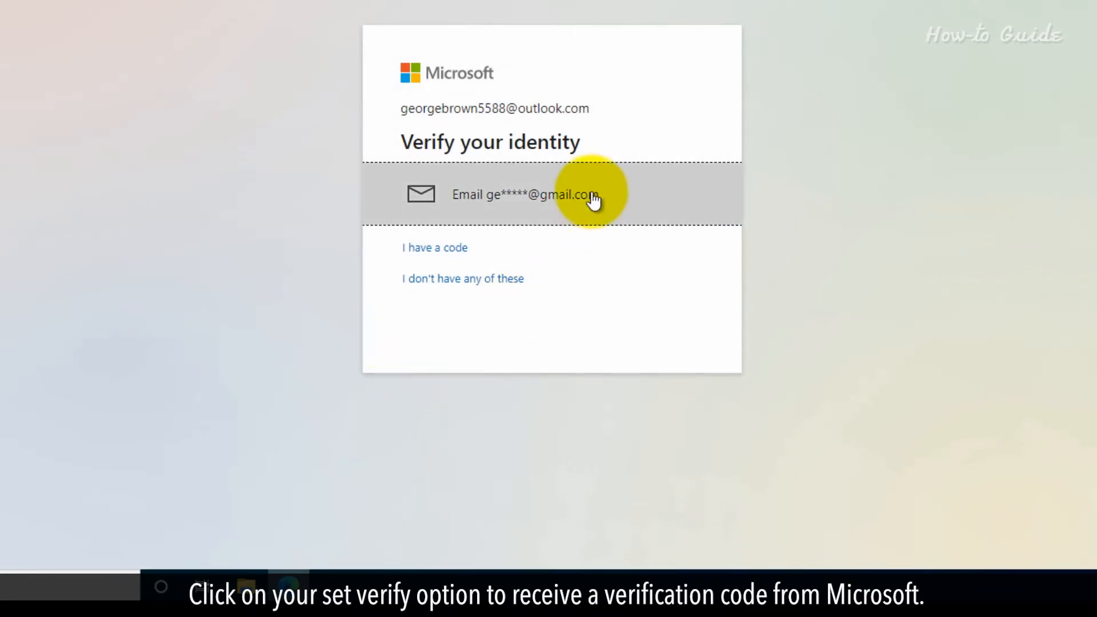
{"action": "left_click", "coordinate": [527, 194]}
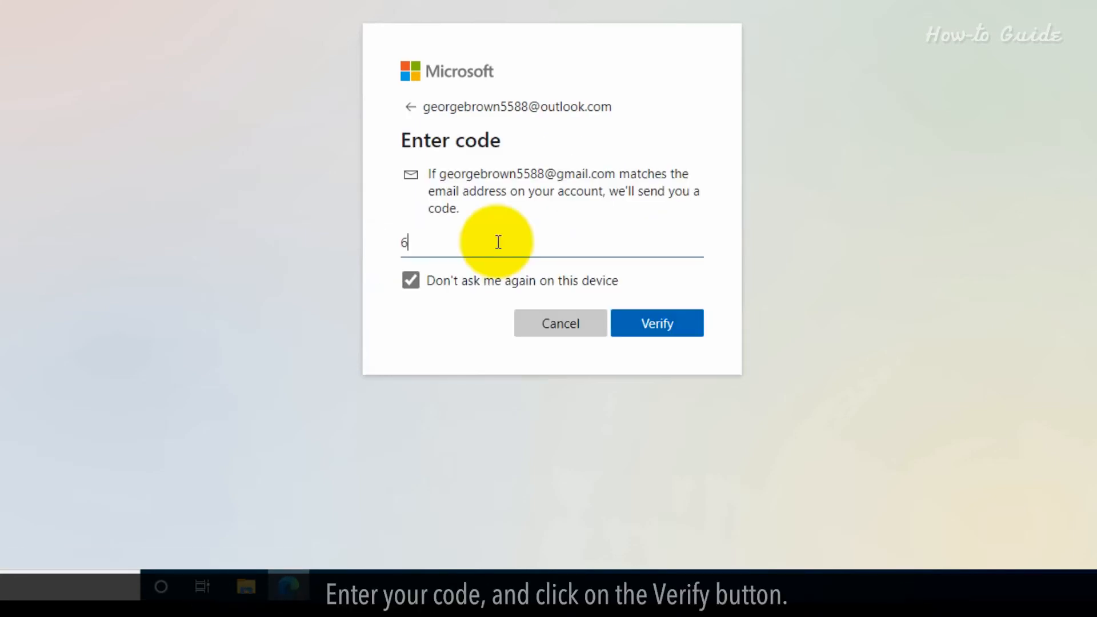
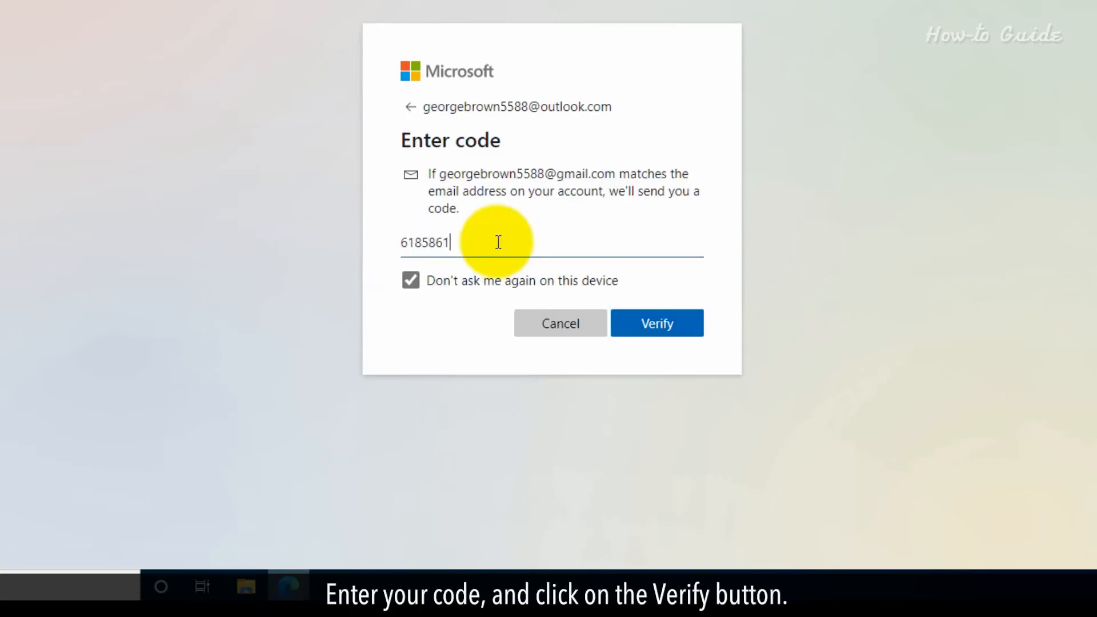
{"action": "left_click", "coordinate": [656, 323]}
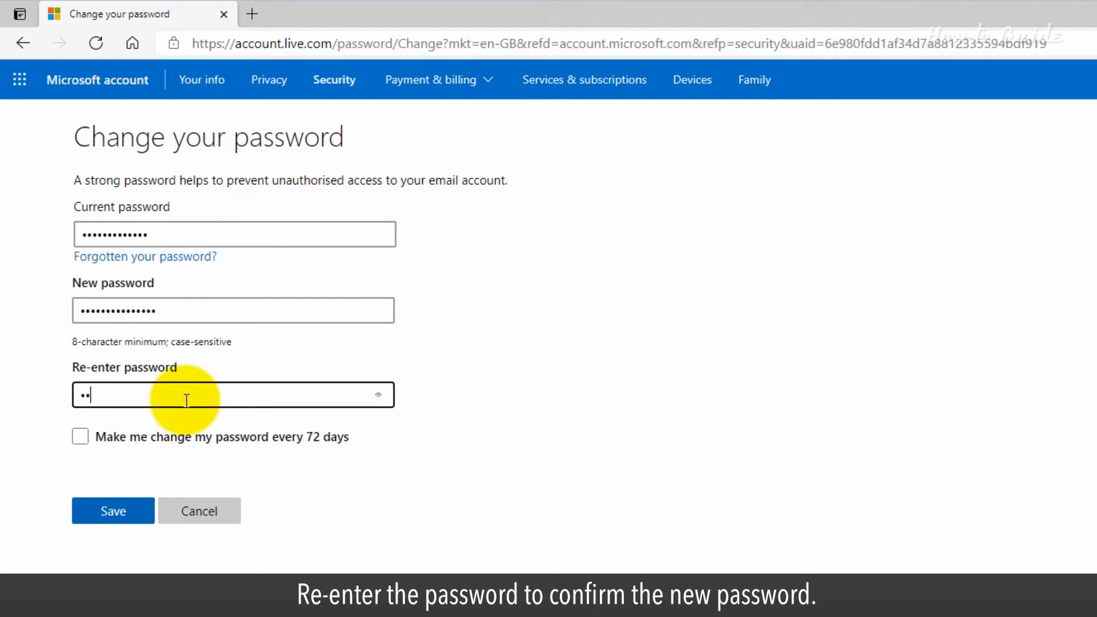
Step: Enter the current and new passwords and save the password change
{"action": "type", "text": "password"}
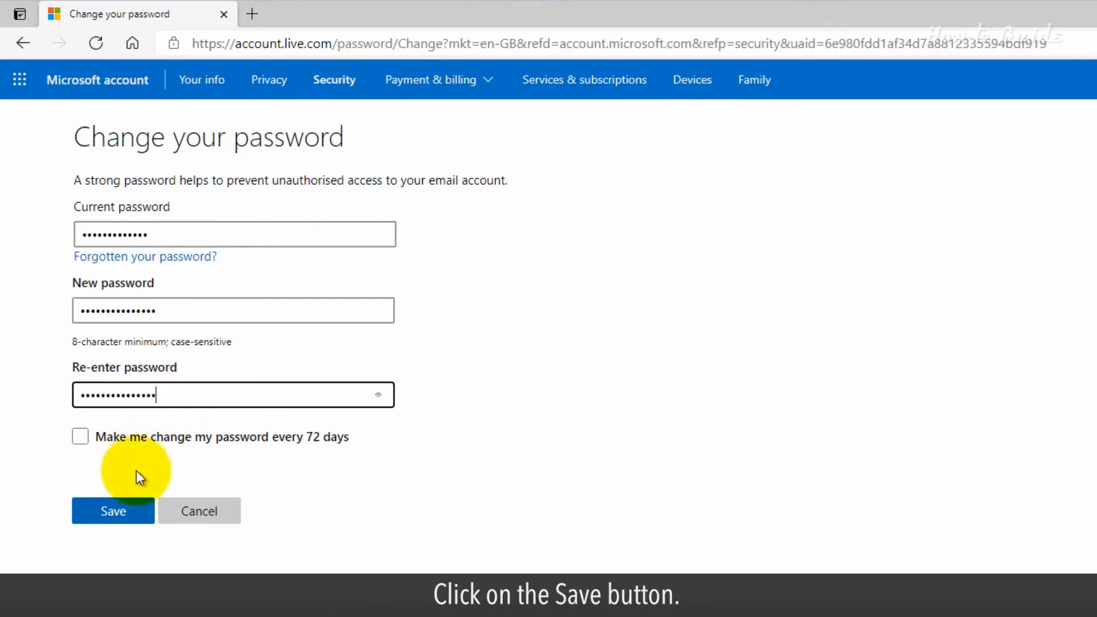
{"action": "left_click", "coordinate": [113, 511]}
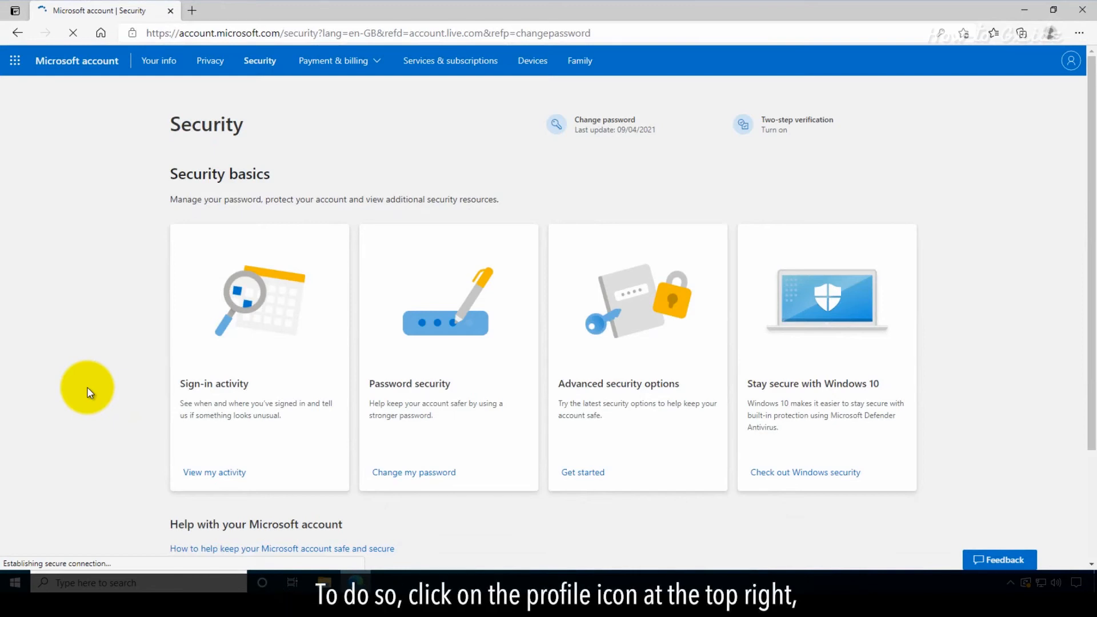
{"action": "mouse_move", "coordinate": [959, 192]}
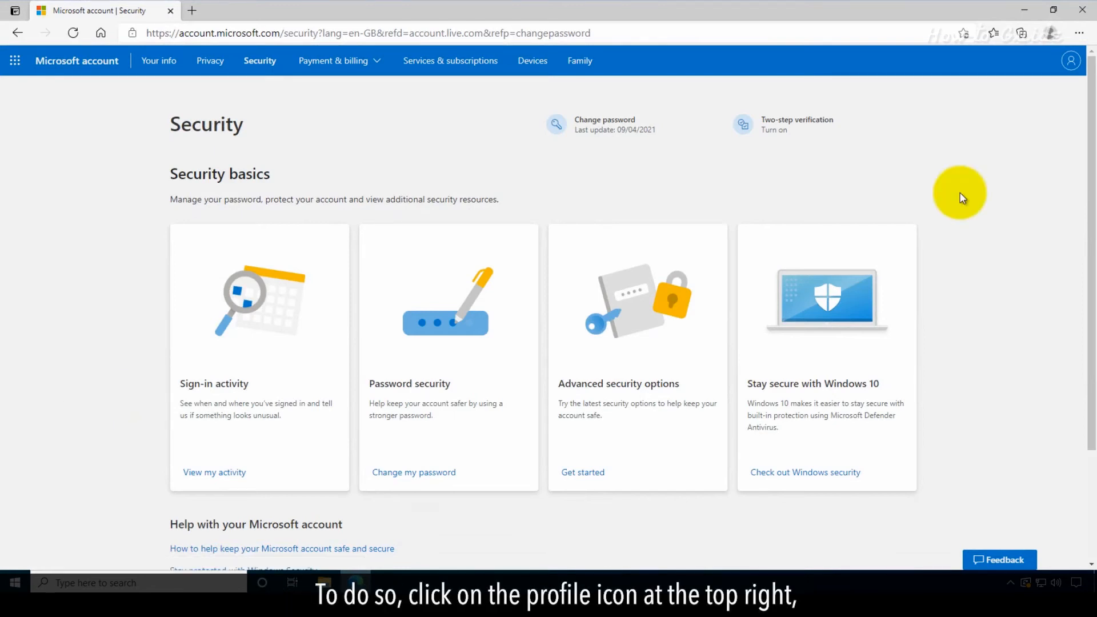
Step: Sign out from the profile panel, then start signing in on outlook.live.com
{"action": "left_click", "coordinate": [1069, 60]}
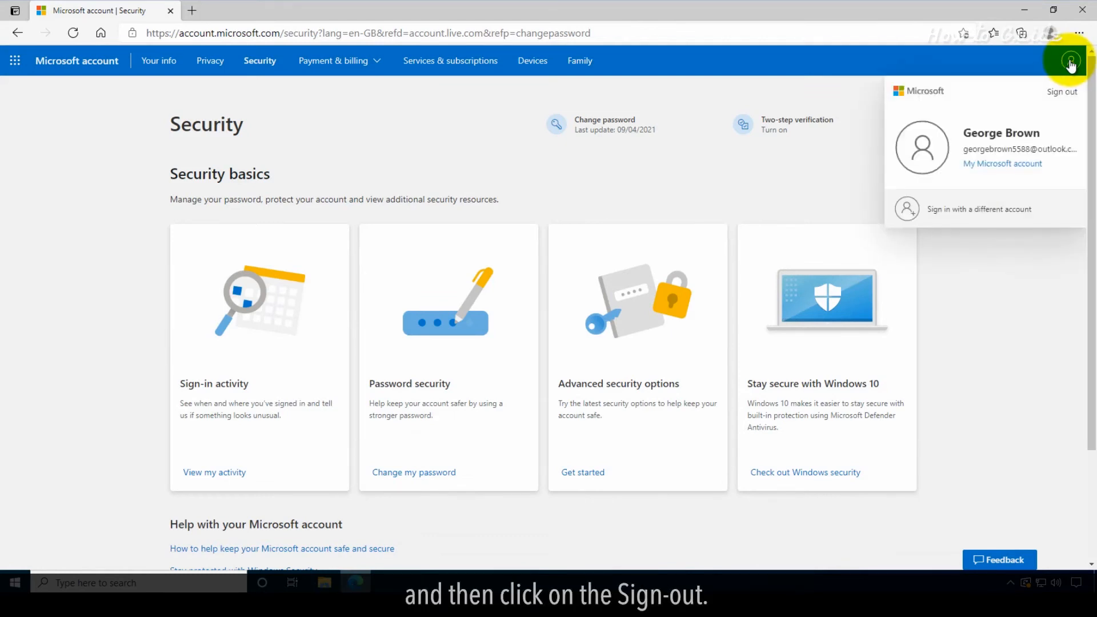
{"action": "mouse_move", "coordinate": [1062, 91]}
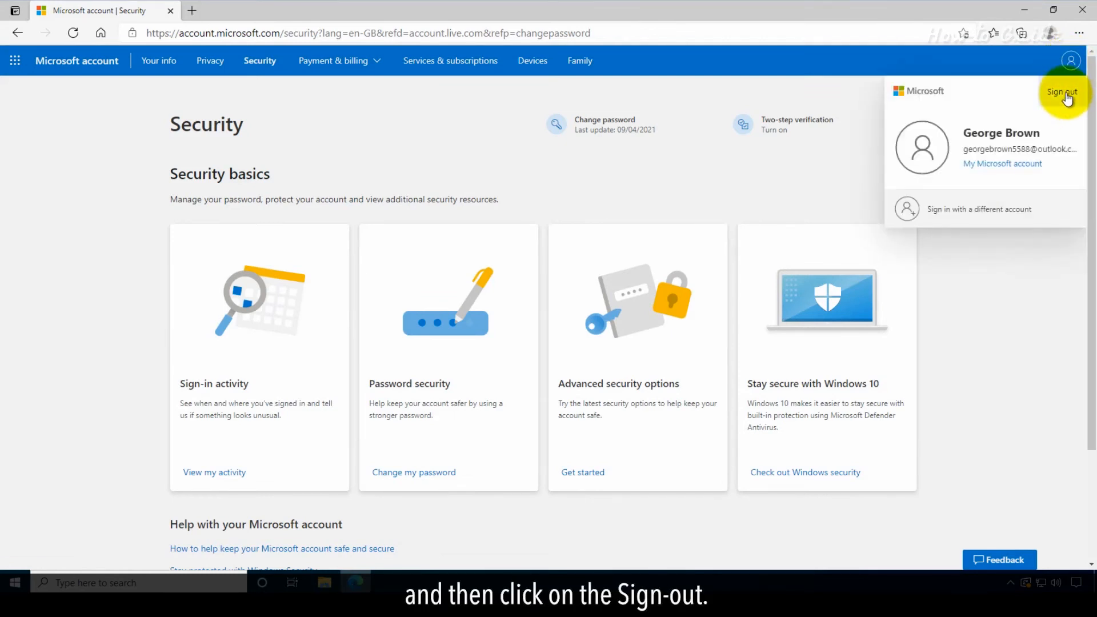
{"action": "left_click", "coordinate": [1061, 91]}
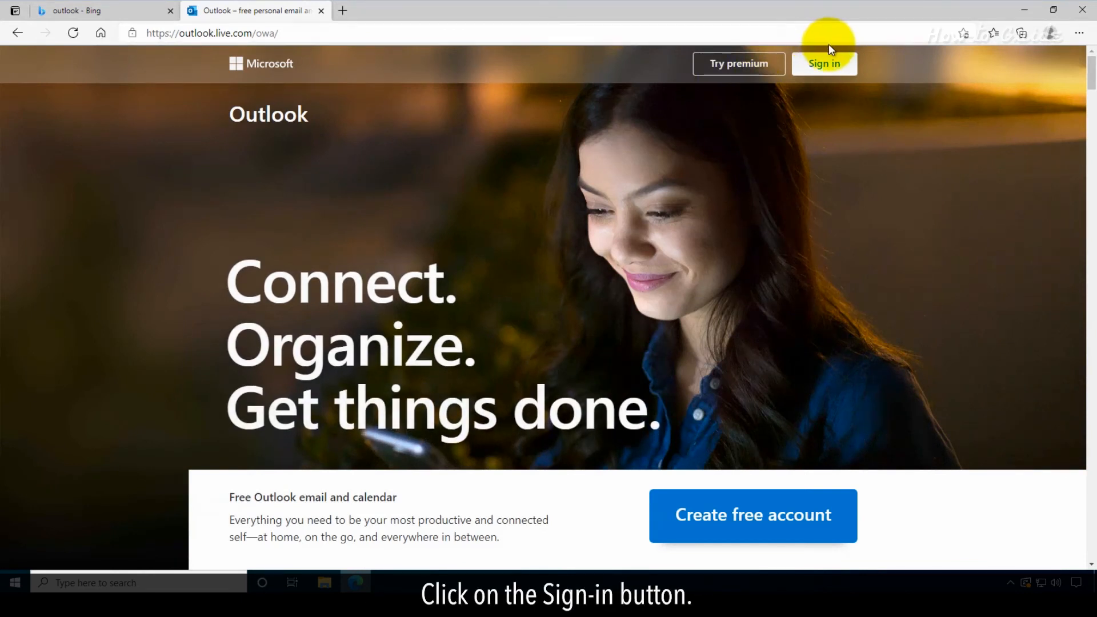
{"action": "left_click", "coordinate": [824, 64]}
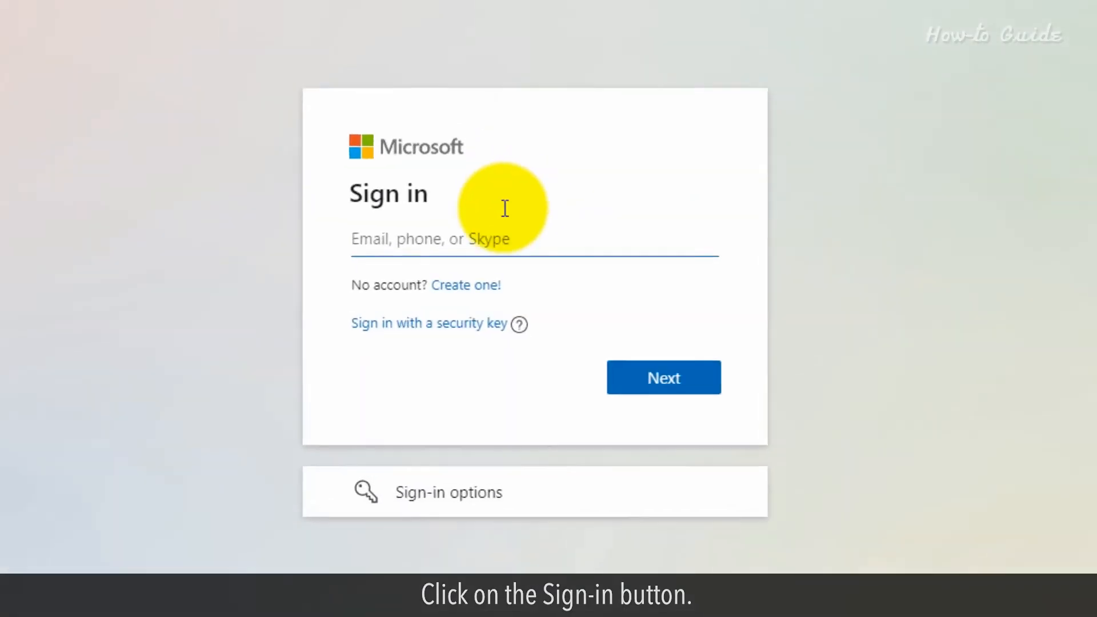
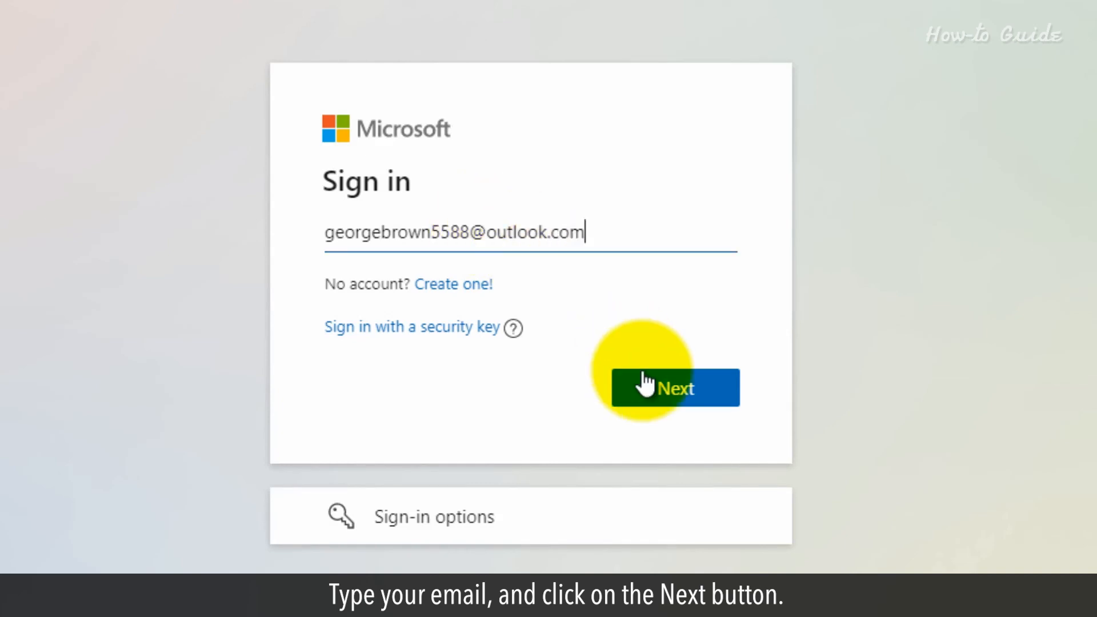
{"action": "left_click", "coordinate": [674, 388]}
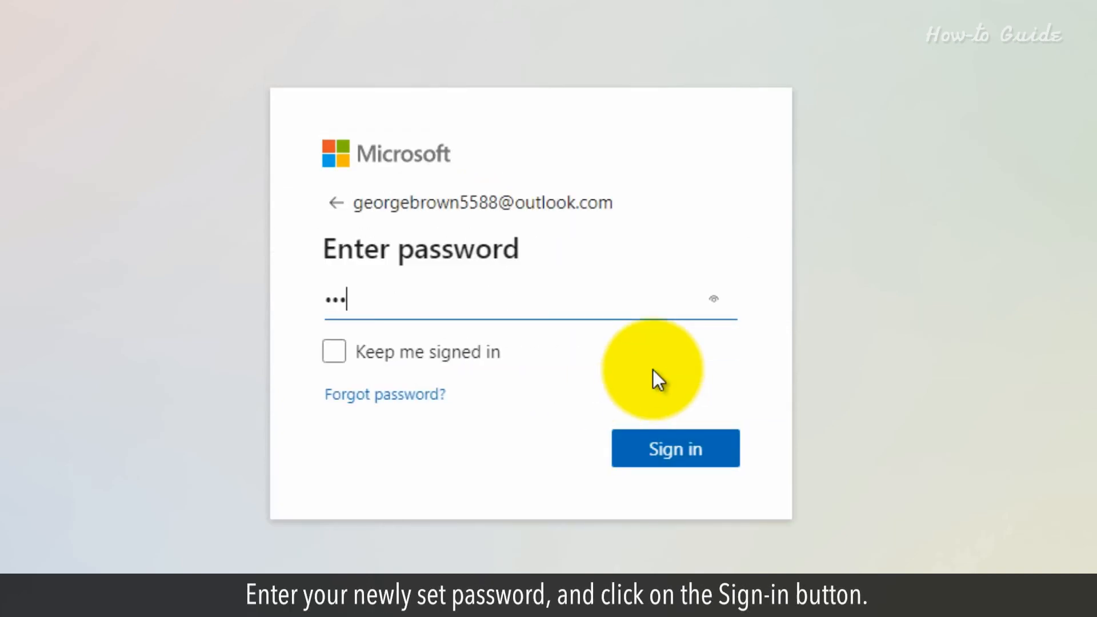
{"action": "type", "text": "password"}
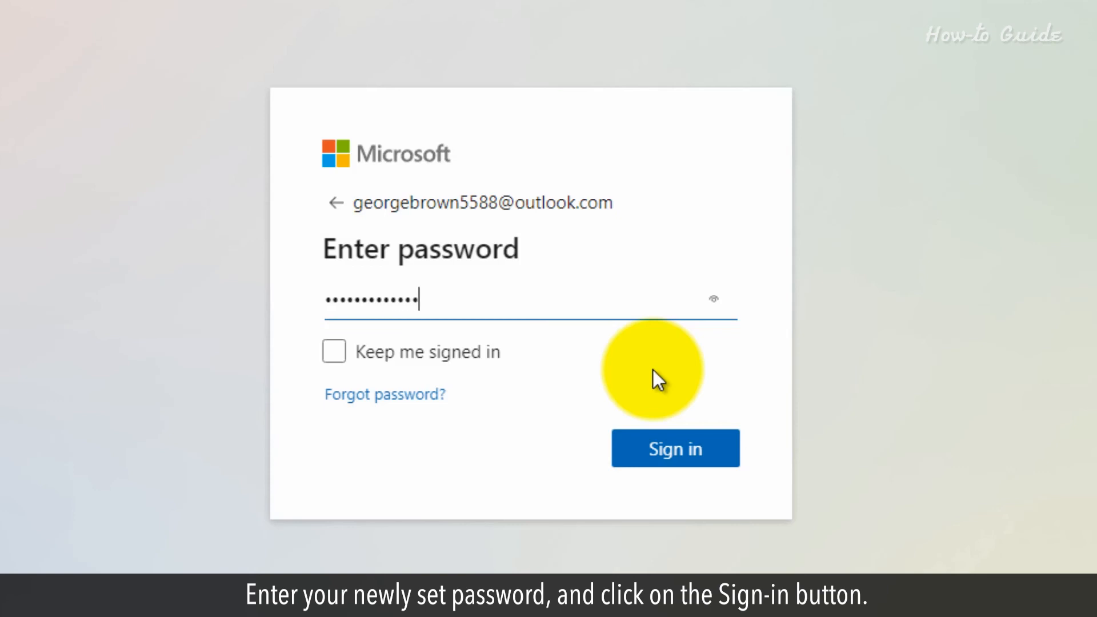
{"action": "left_click", "coordinate": [674, 448]}
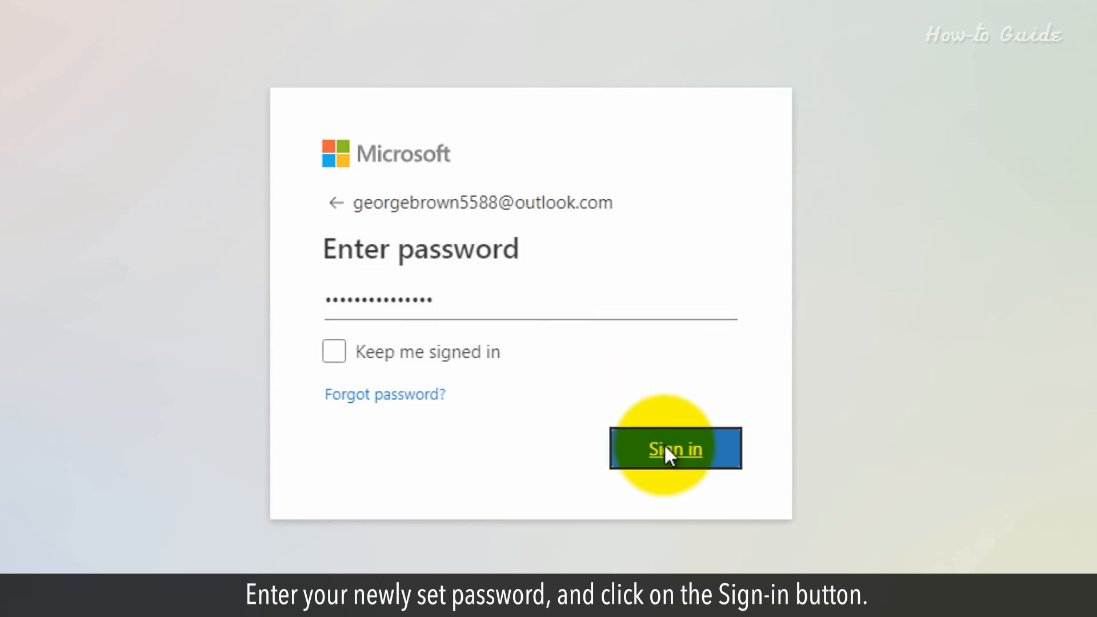
{"action": "left_click", "coordinate": [674, 448]}
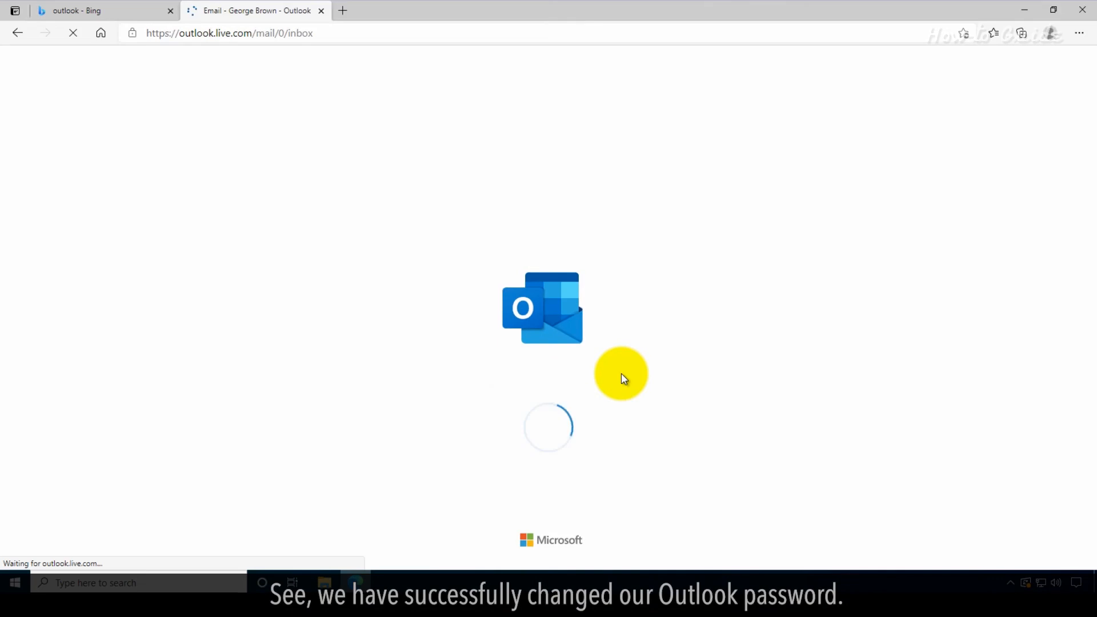